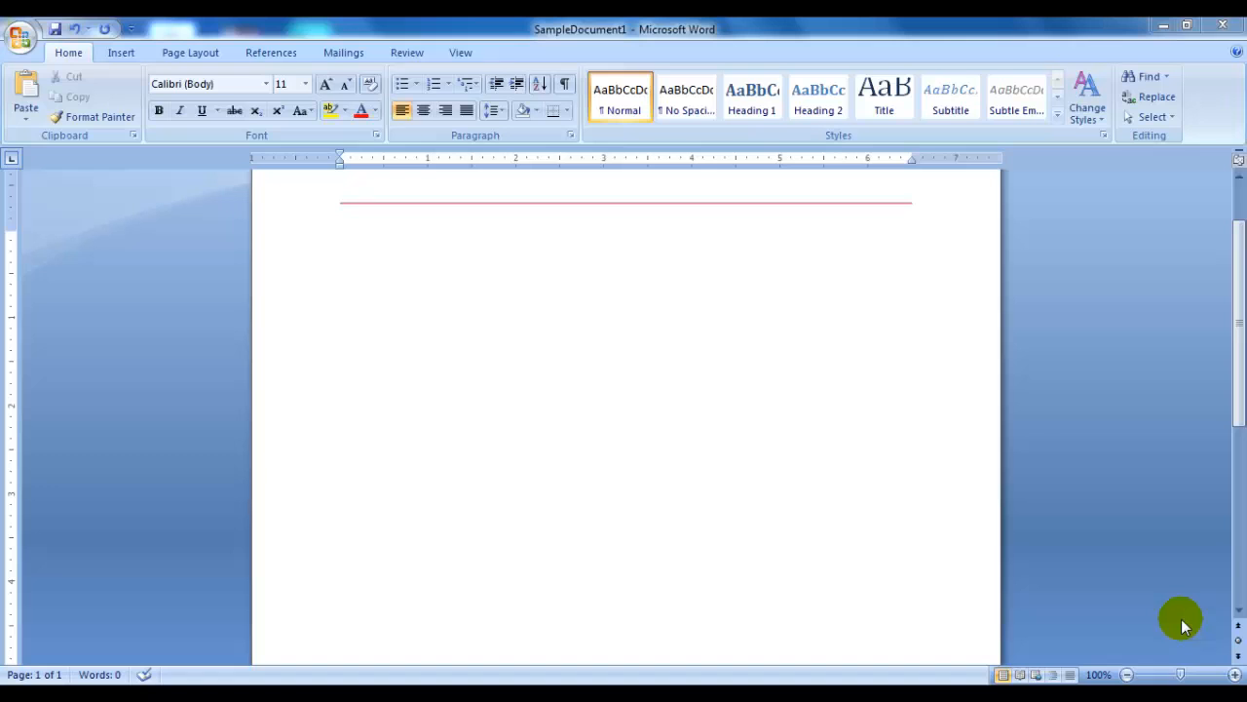
{"action": "mouse_move", "coordinate": [1179, 620]}
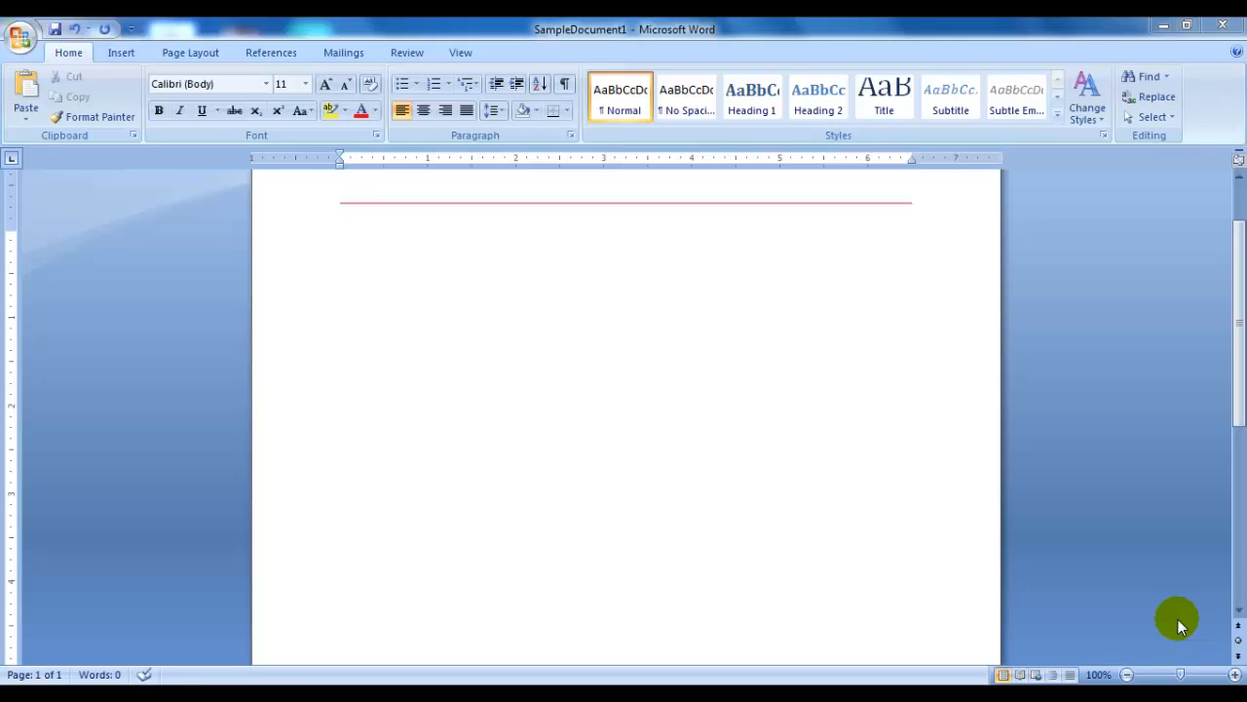
{"action": "mouse_move", "coordinate": [639, 673]}
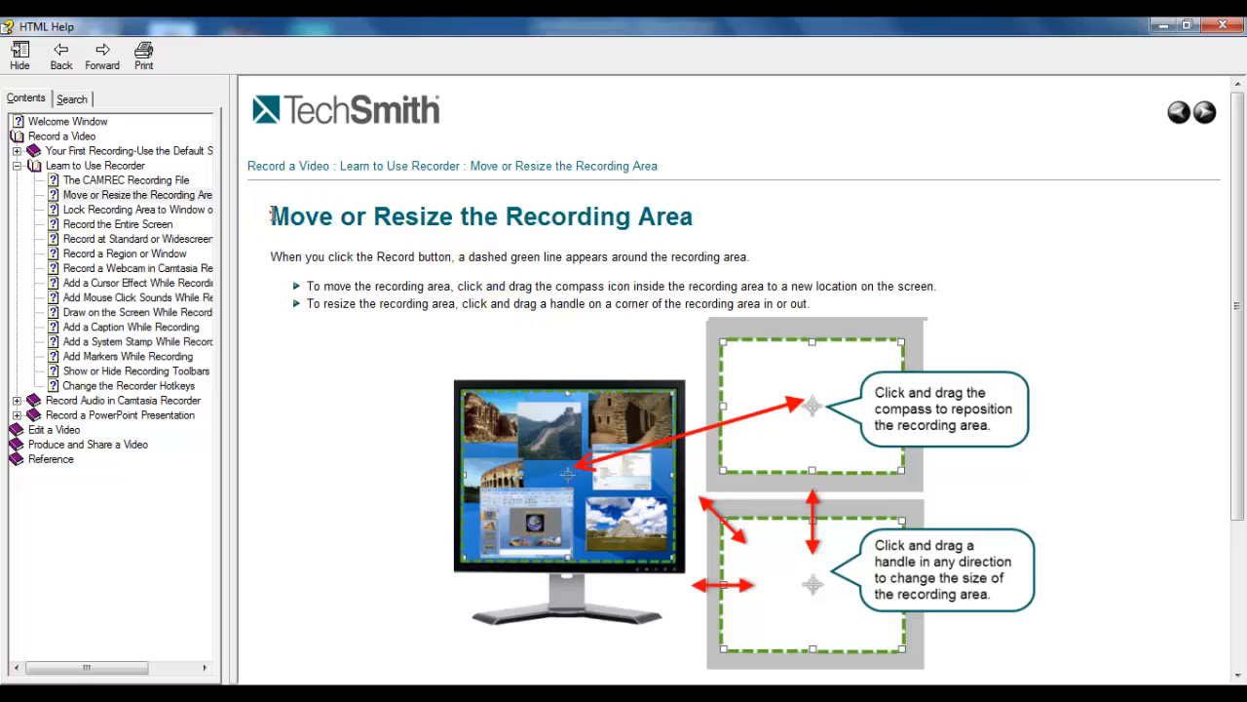
- Select the 'Move or Resize the Recording Area' heading, intro sentence and both bullets for copying
{"action": "left_click_drag", "start_coordinate": [273, 215], "coordinate": [809, 303]}
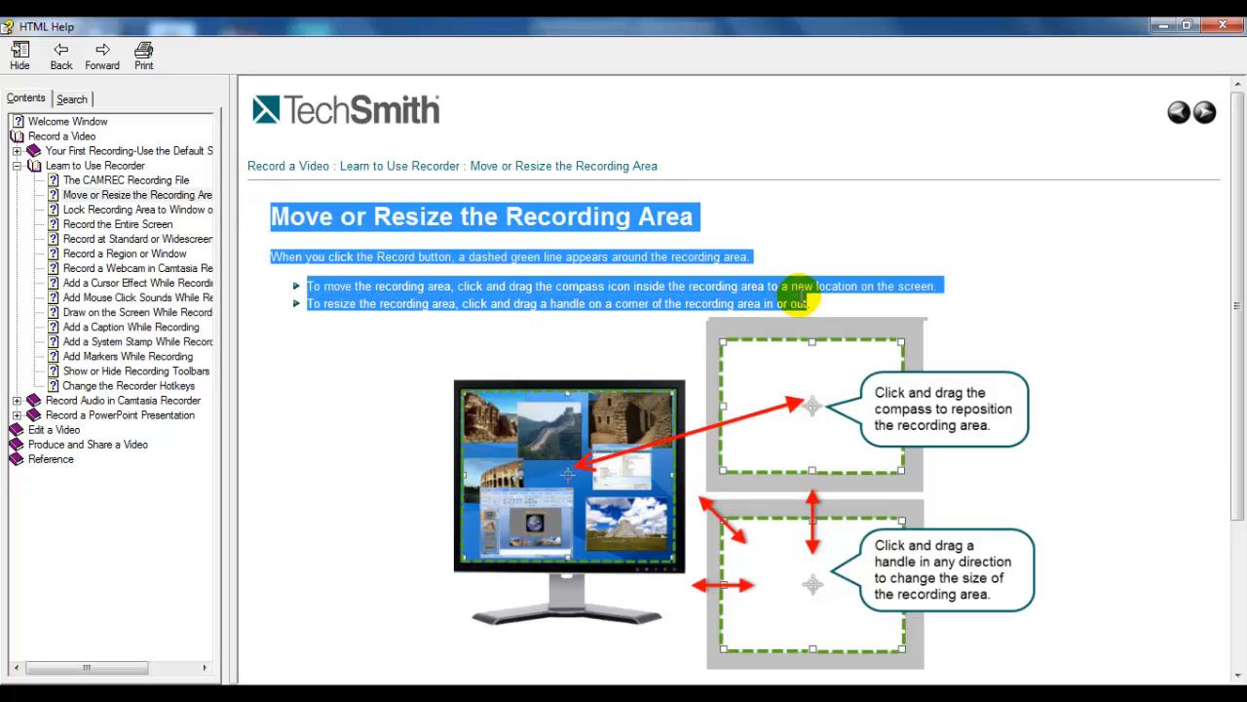
{"action": "mouse_move", "coordinate": [814, 307]}
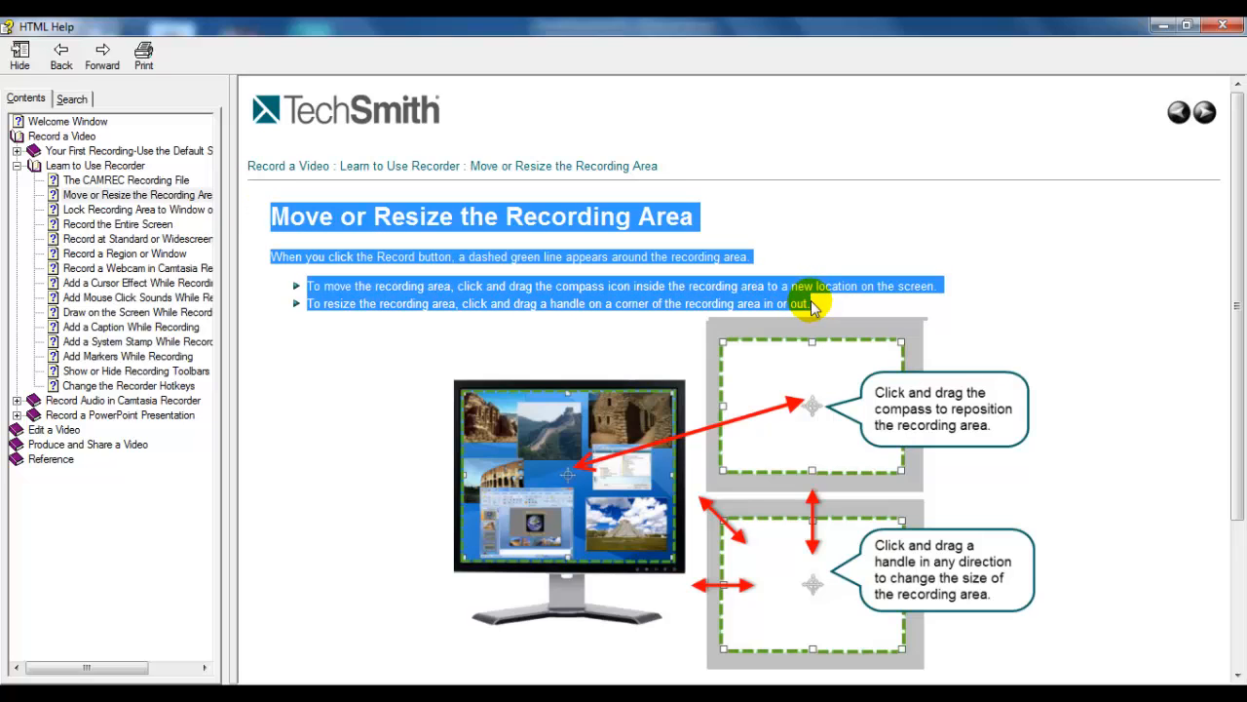
{"action": "right_click", "coordinate": [814, 307]}
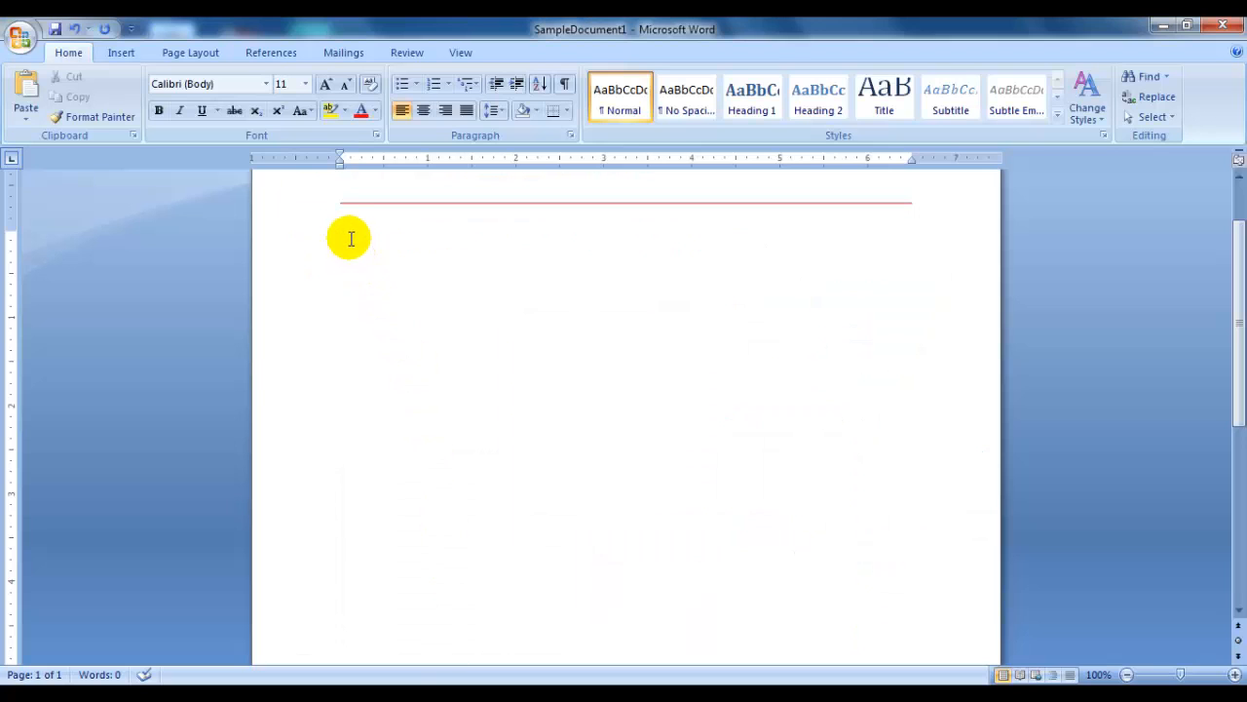
- Open the paste context menu below the horizontal line in SampleDocument1
{"action": "right_click", "coordinate": [350, 238]}
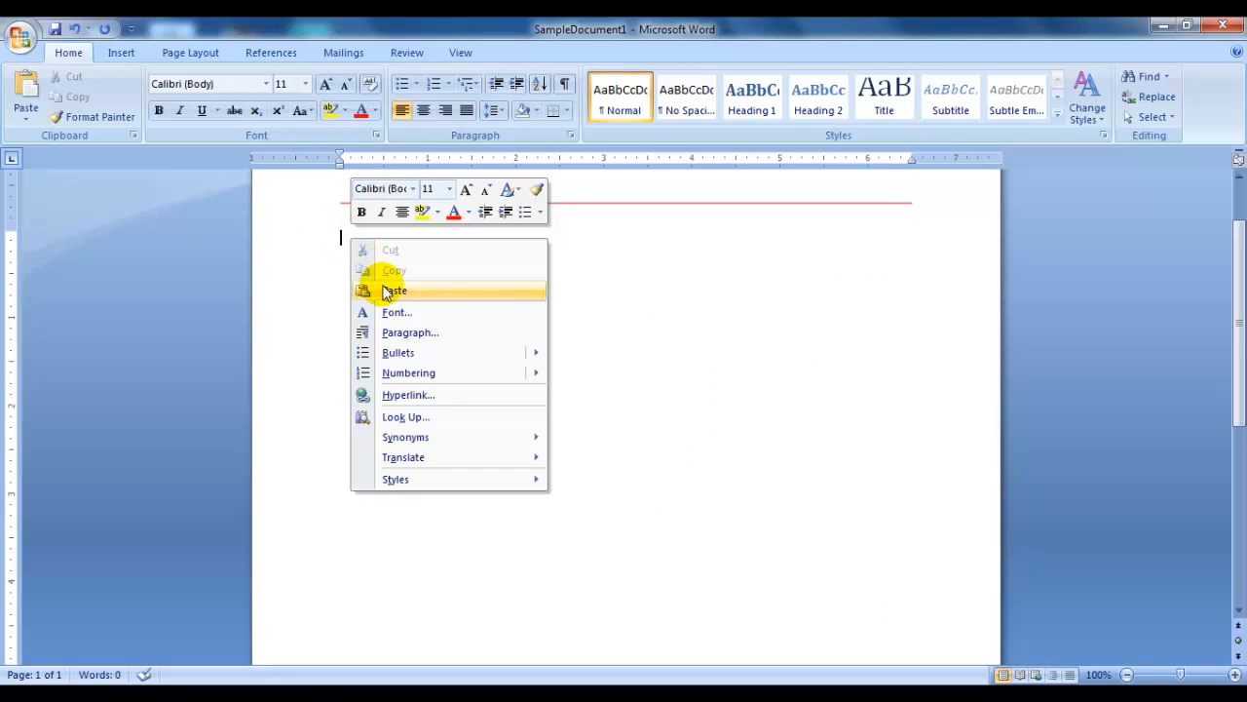